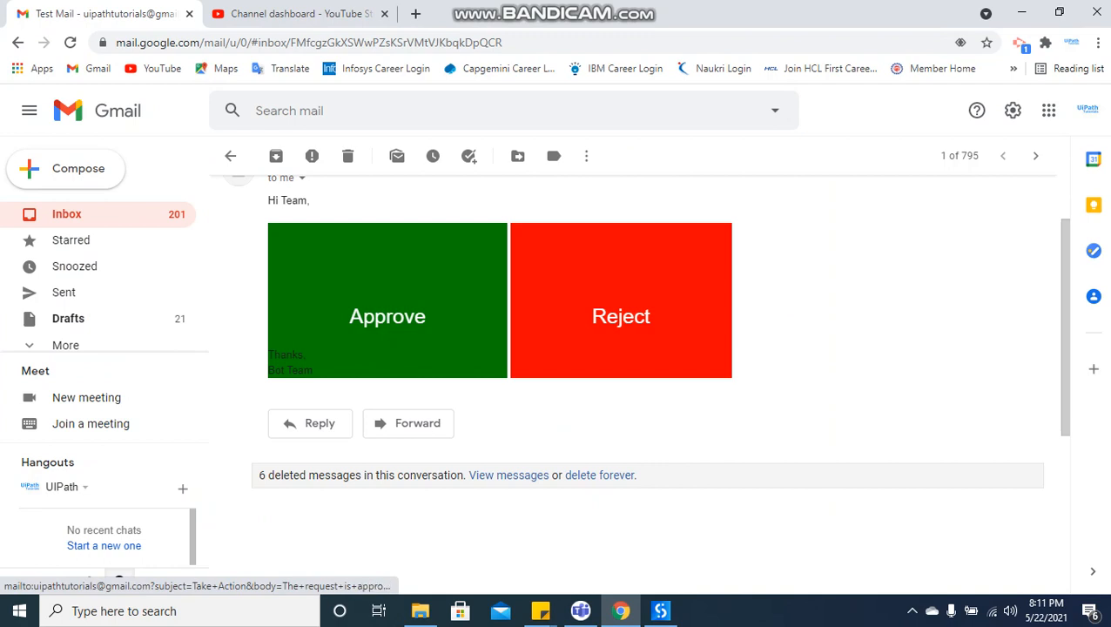
Open the test mail's Approve link, producing a 'Take Action' draft reading 'The request is approved'.
click(386, 316)
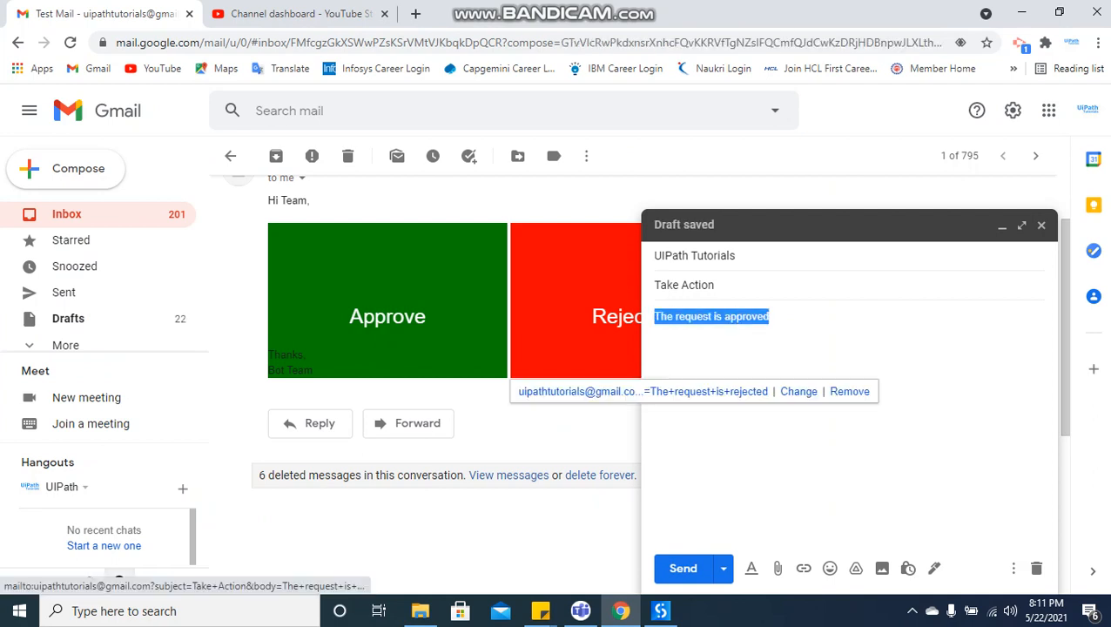
click(684, 284)
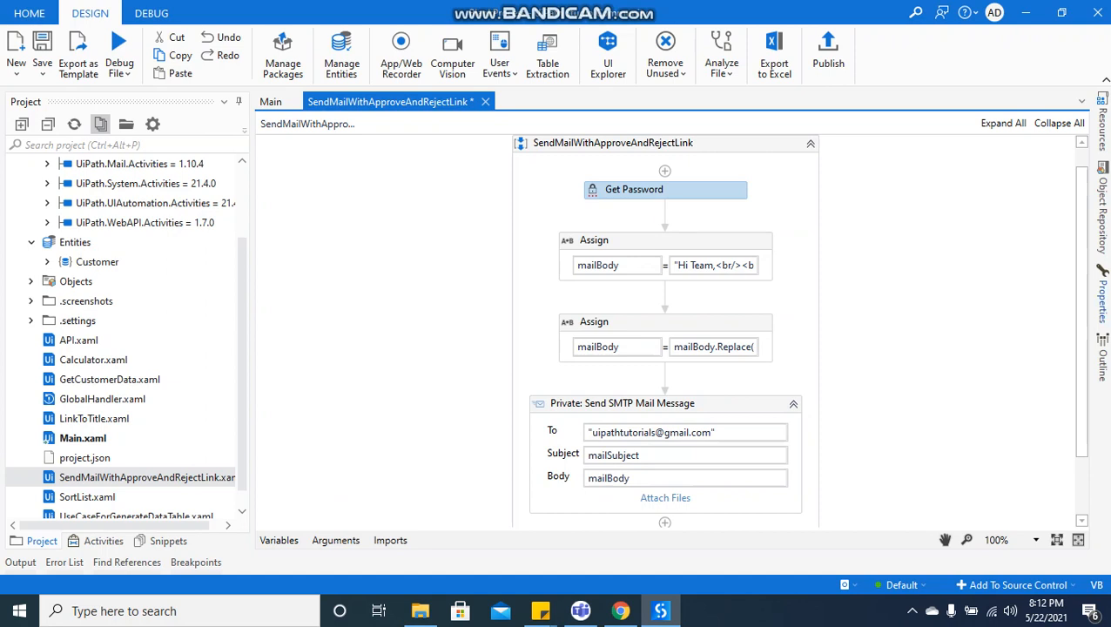
Open the first Assign's Value expression to show the HTML mail body with its <link> placeholder.
click(665, 189)
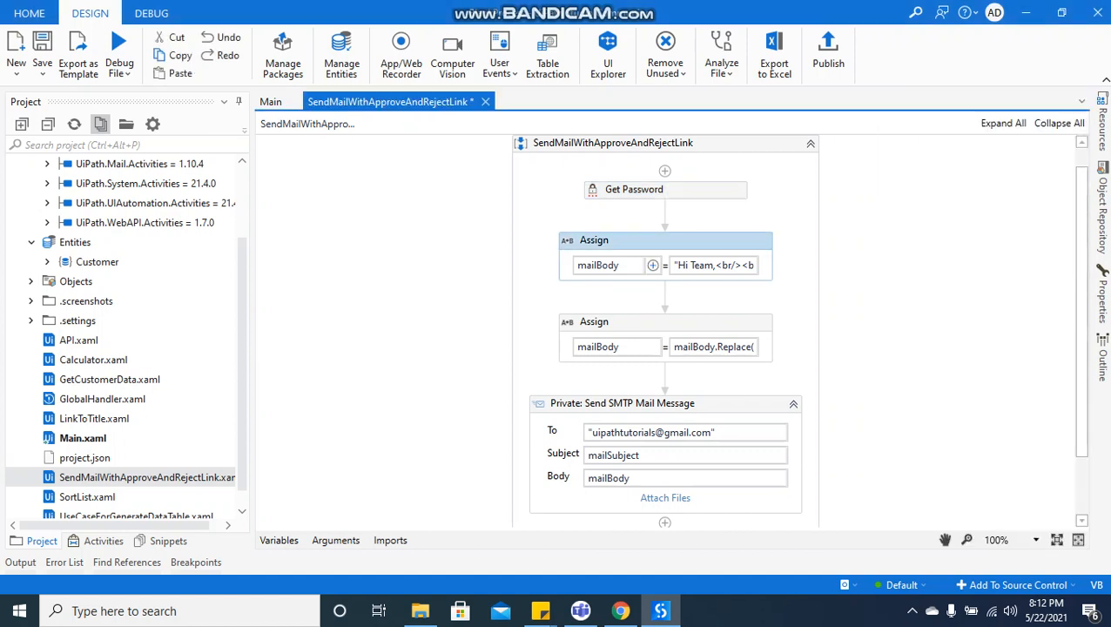
click(608, 265)
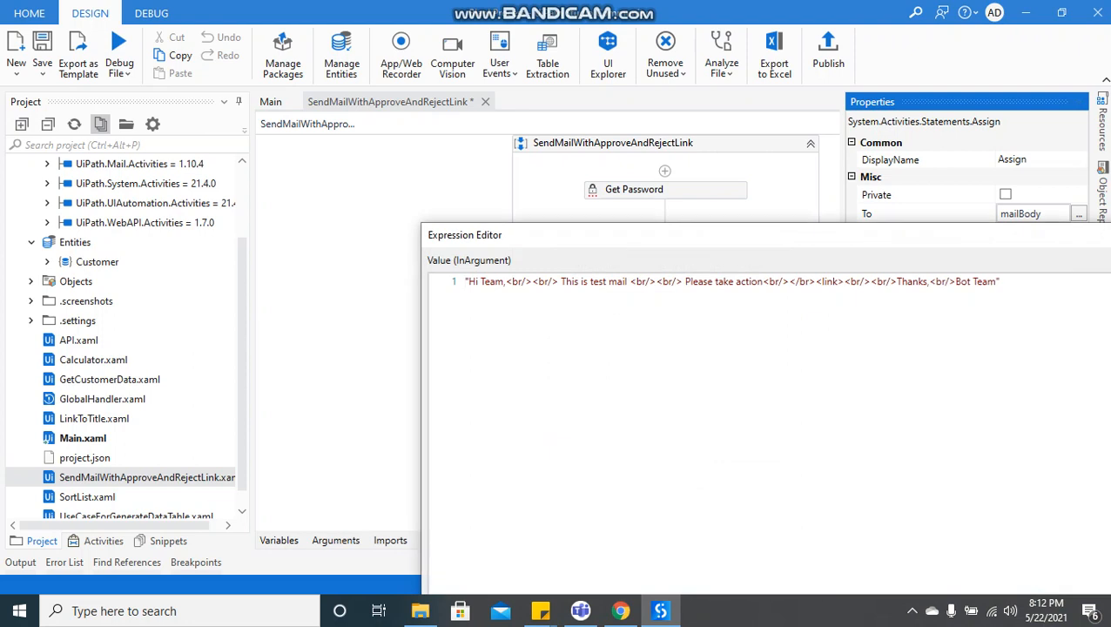
Highlight the <link> placeholder, then cancel the Expression Editor without changes.
double_click(827, 281)
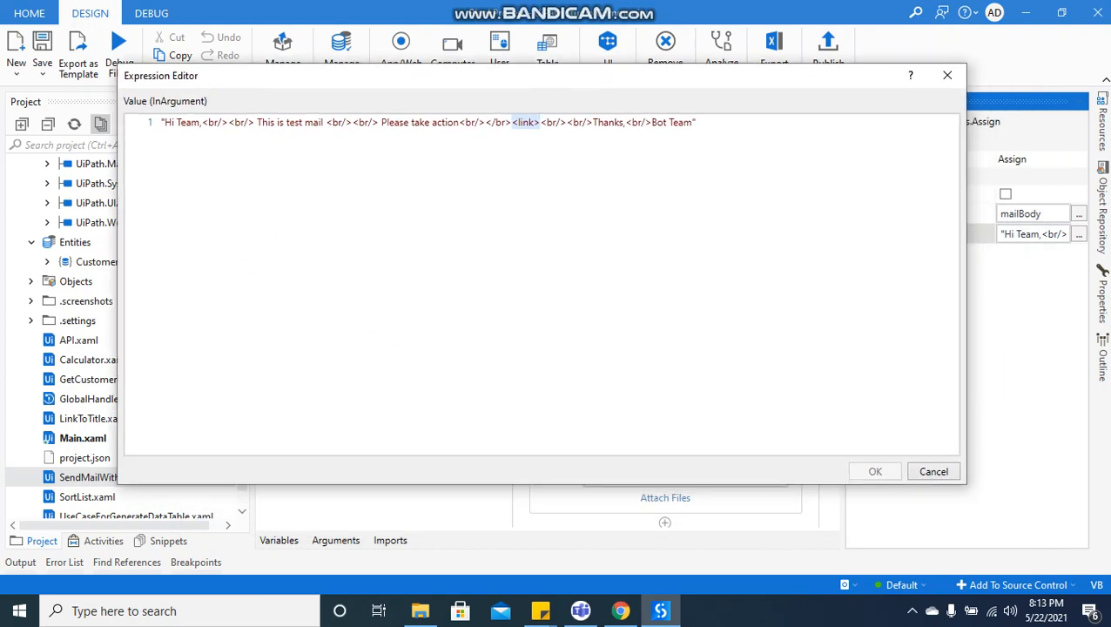
click(875, 471)
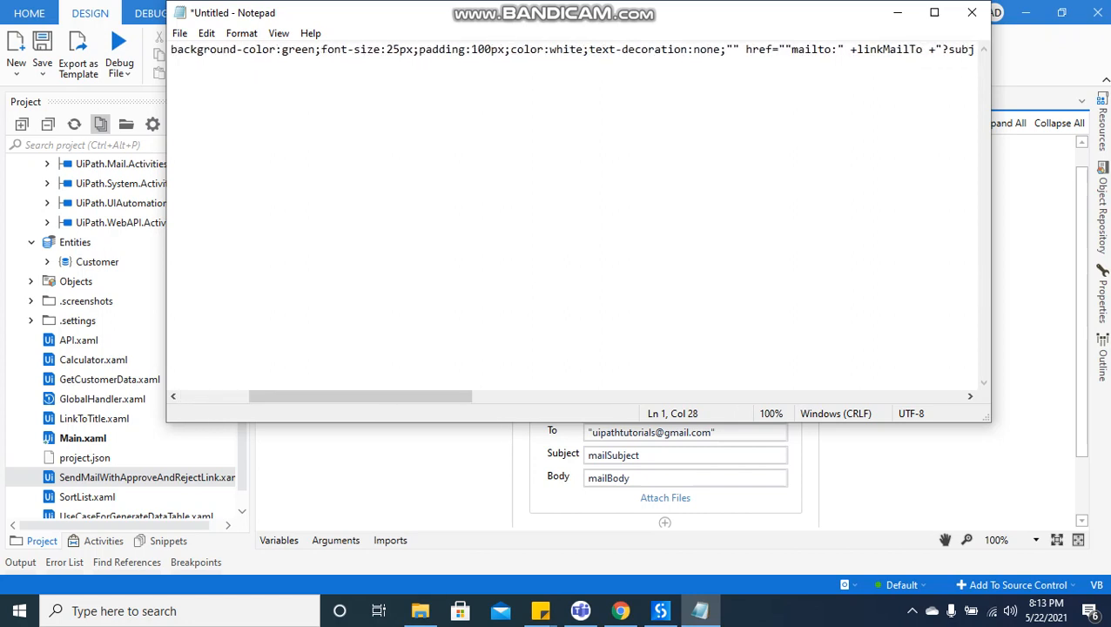
Maximize Notepad and highlight the Approve link's green style, mailto part and linkMailTo variable.
click(933, 12)
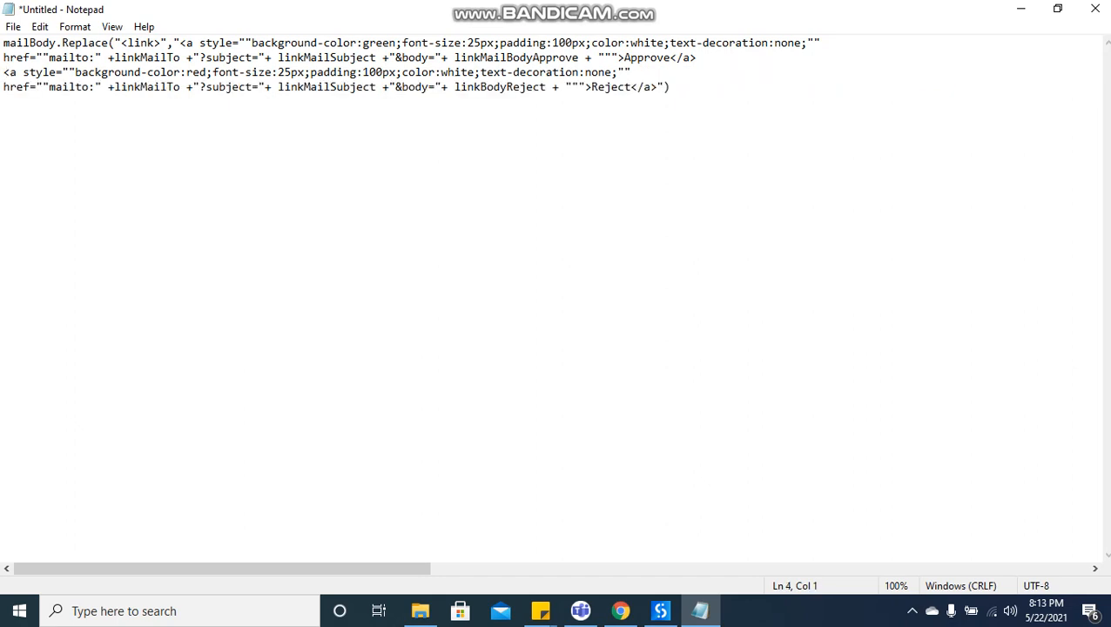
click(178, 42)
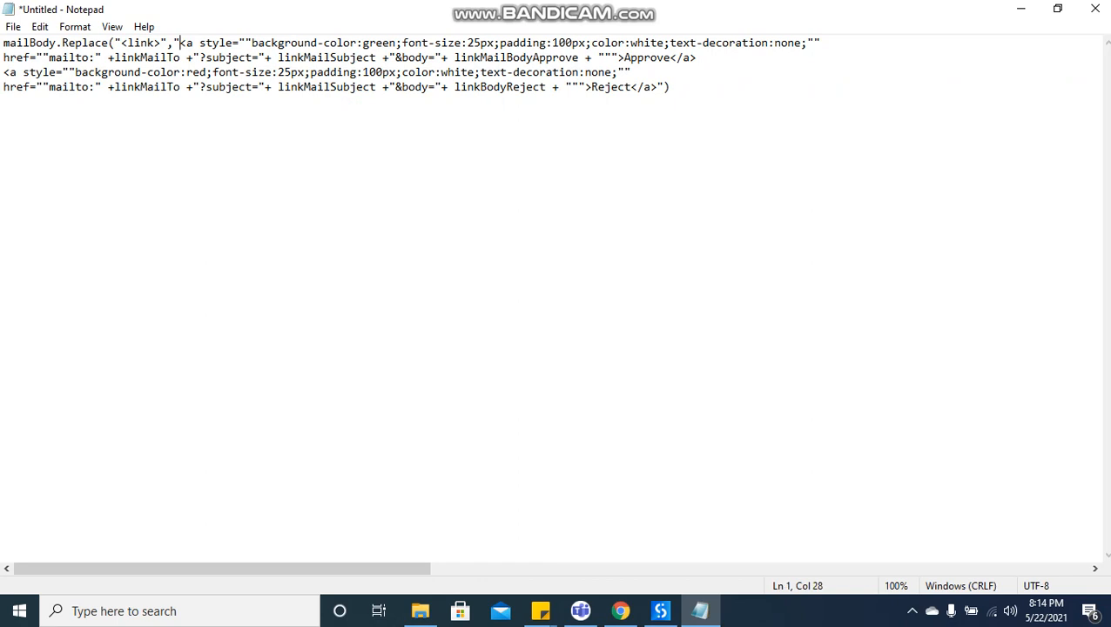
drag(180, 43, 696, 57)
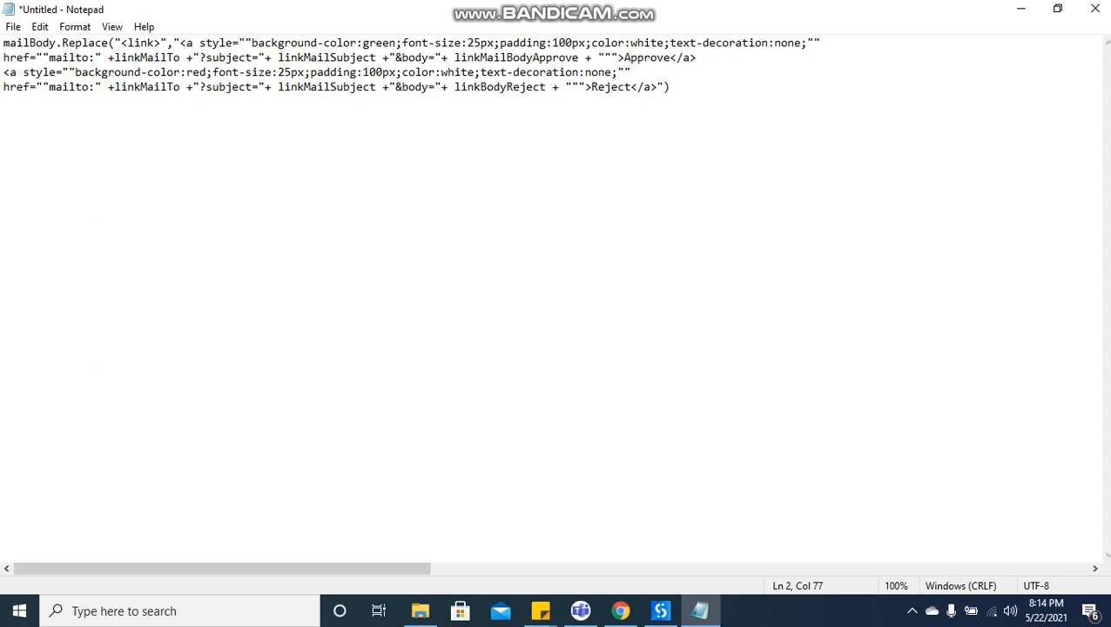
click(501, 57)
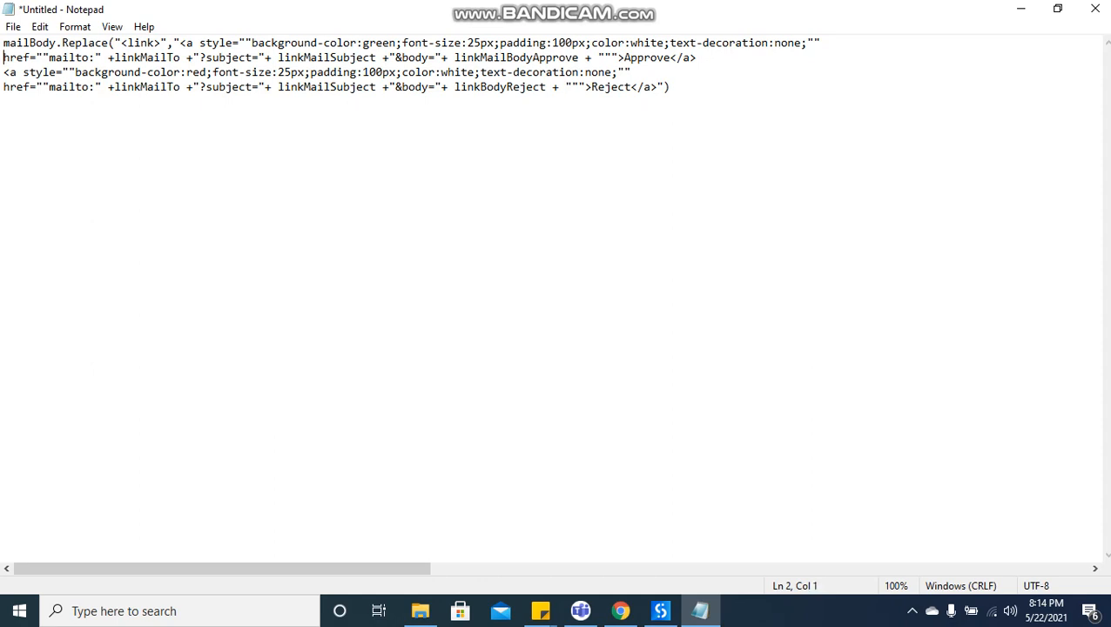
drag(3, 57, 618, 57)
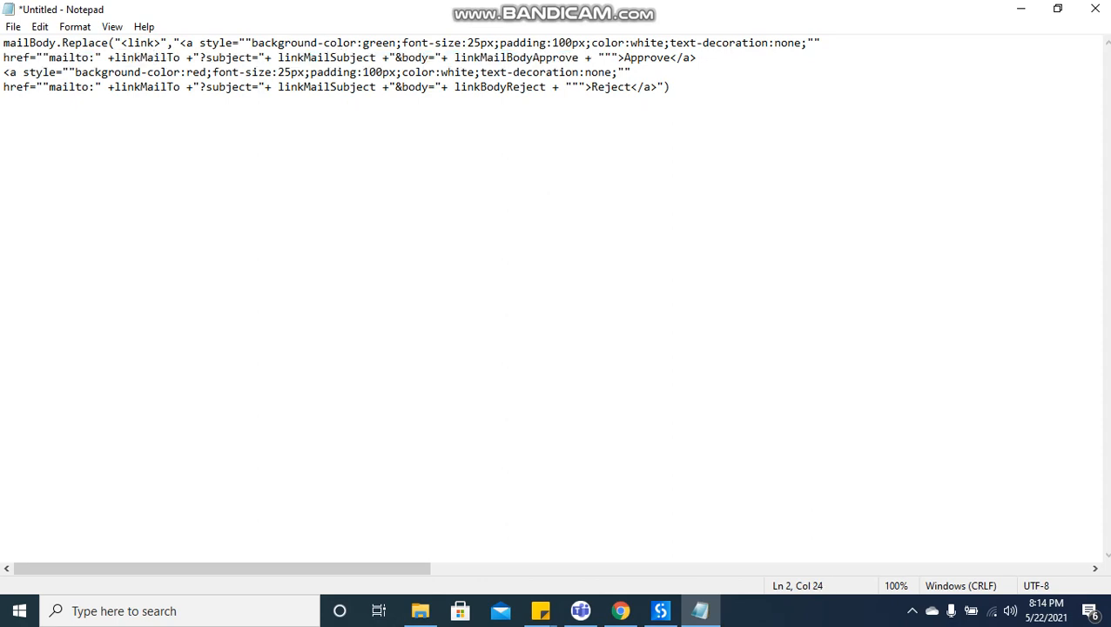
double_click(327, 57)
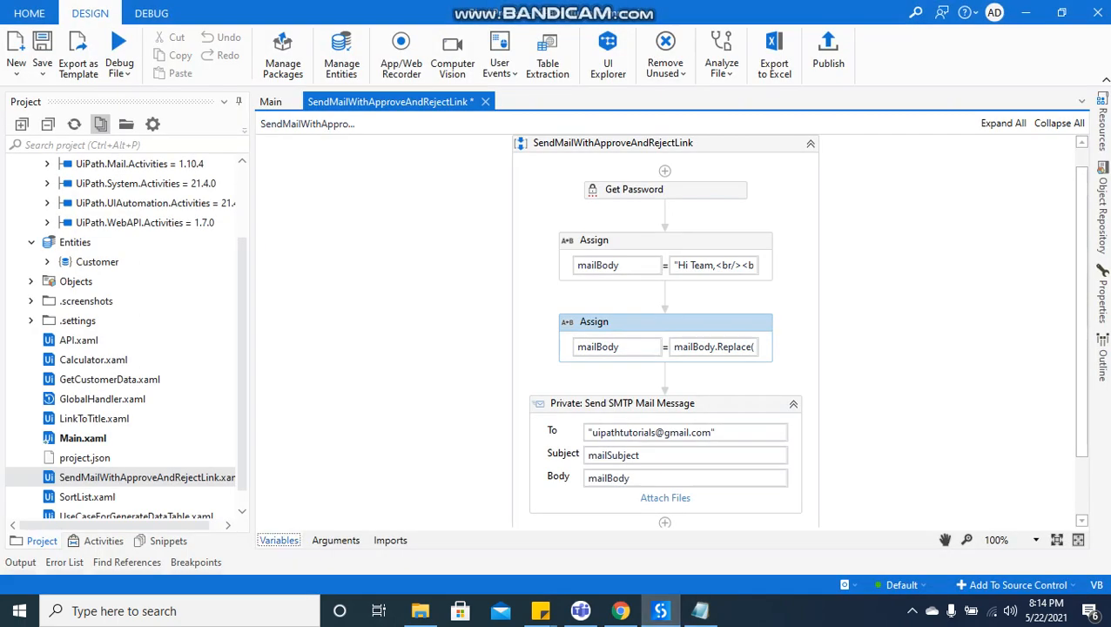
Show the Variables panel with defaults like 'Test Mail', 'Take Action' and the approve/reject texts.
click(279, 540)
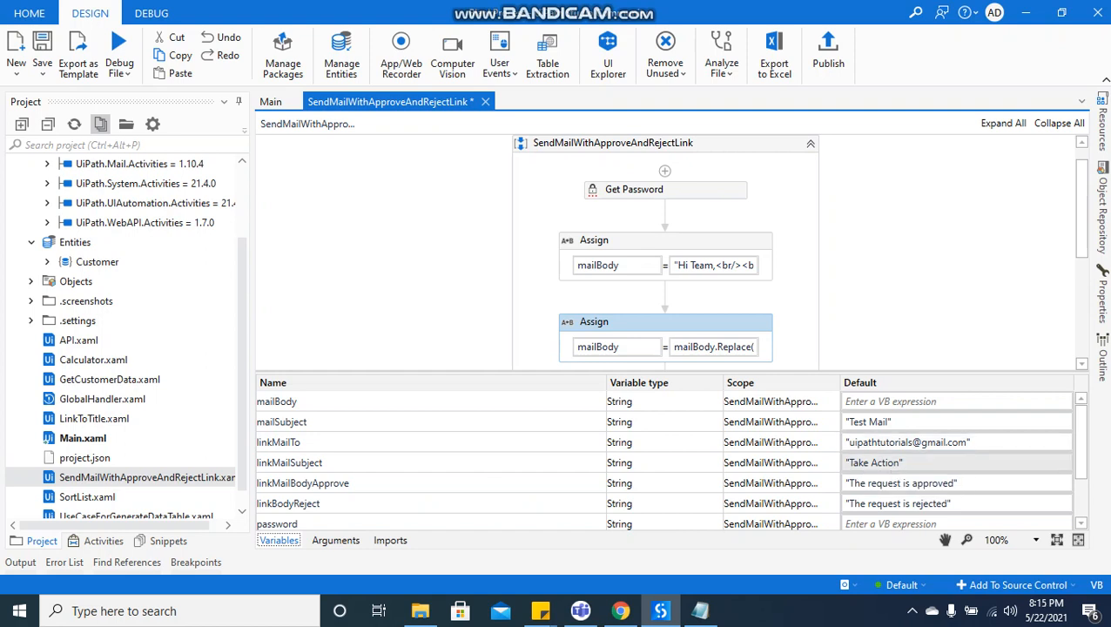
mouse_move(873, 462)
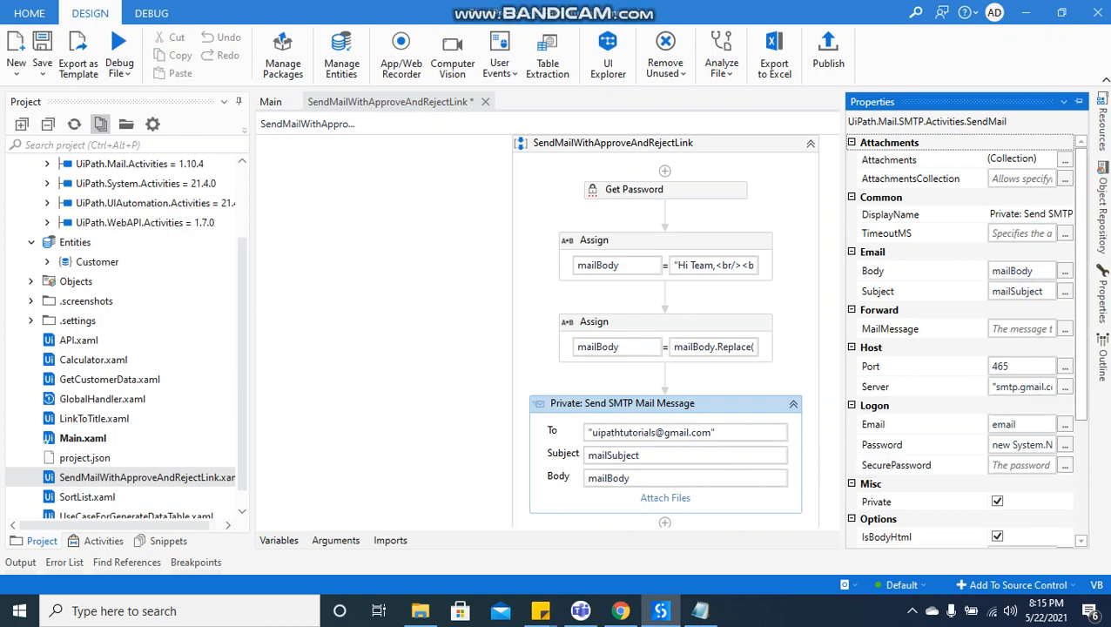
Scroll the Send SMTP Mail Message properties down to the enabled IsBodyHtml checkbox.
scroll(down, 3)
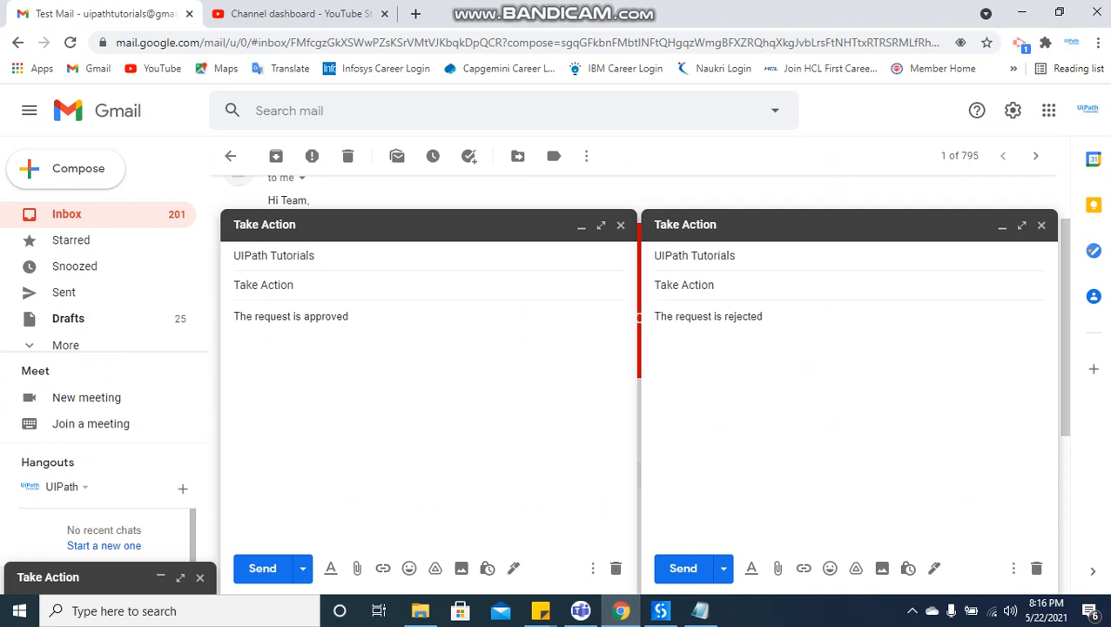
Highlight the 'Take Action' subject in the prefilled Gmail reply draft.
double_click(263, 284)
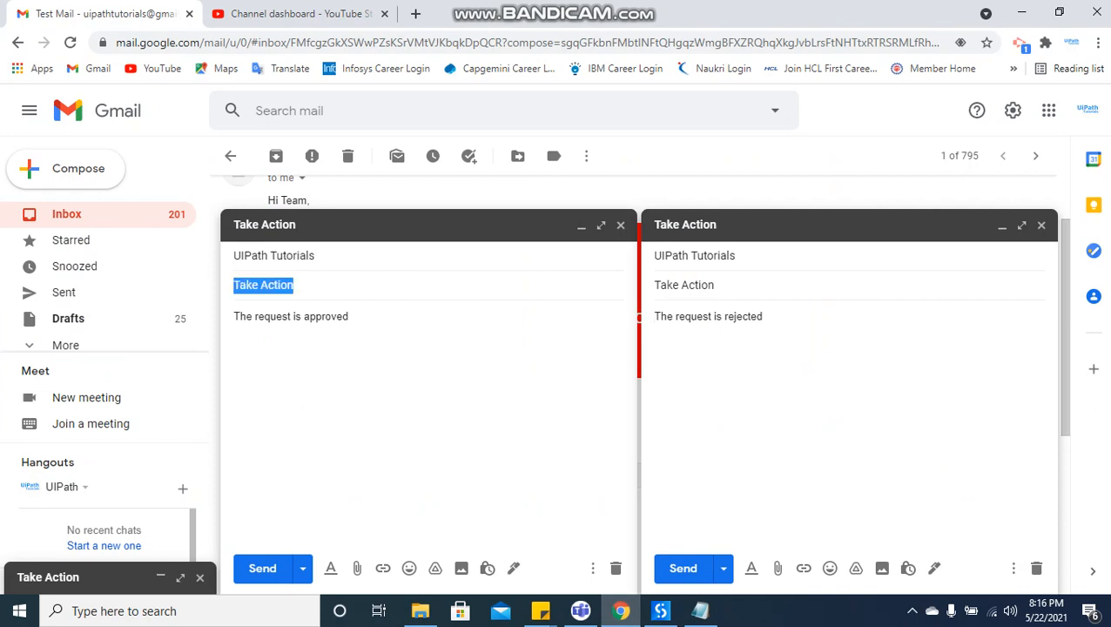